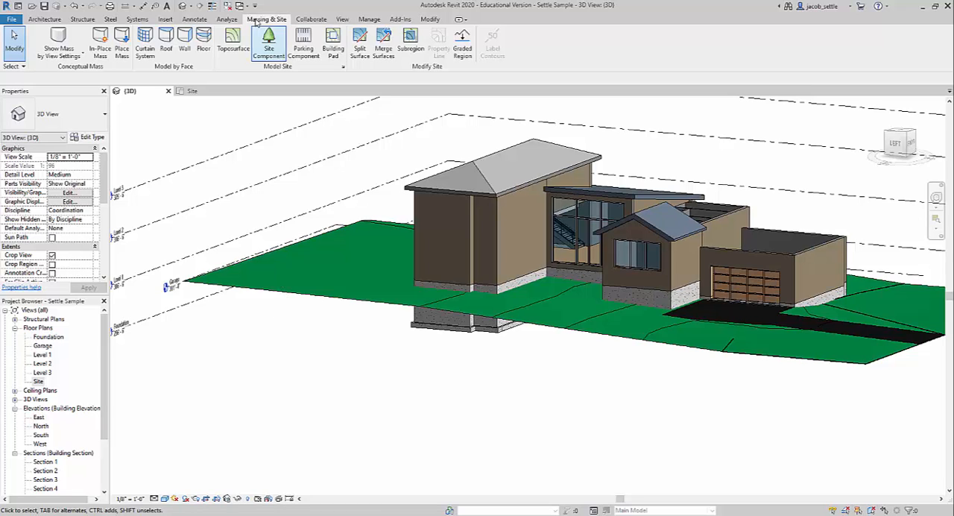
- Start the Site Component placement tool from the Massing & Site tab
click(45, 20)
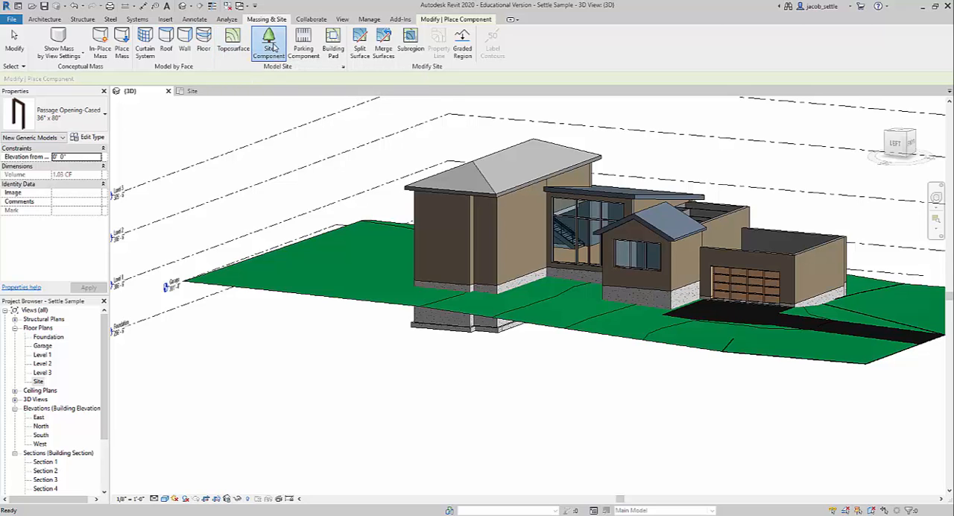
- Choose the Red Ash - 25' tree type and start loading another family from its type properties
click(269, 45)
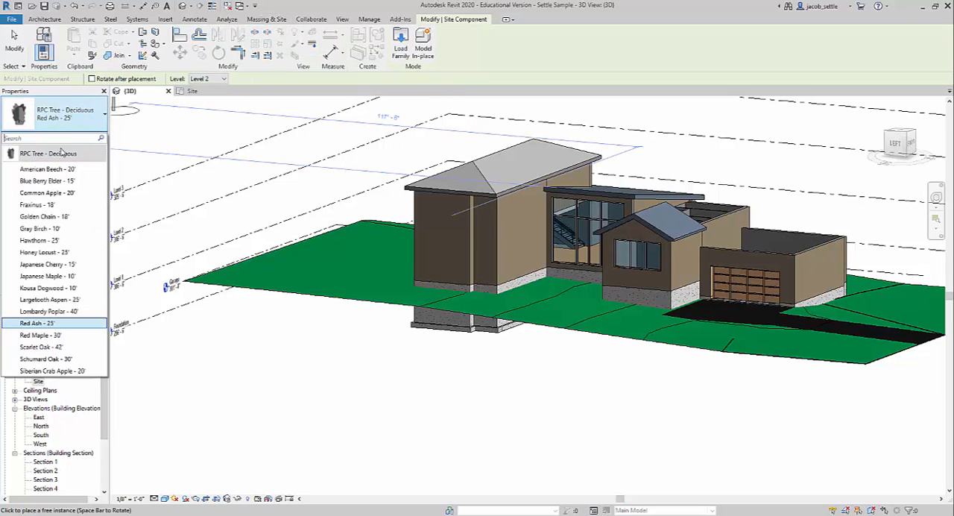
click(36, 322)
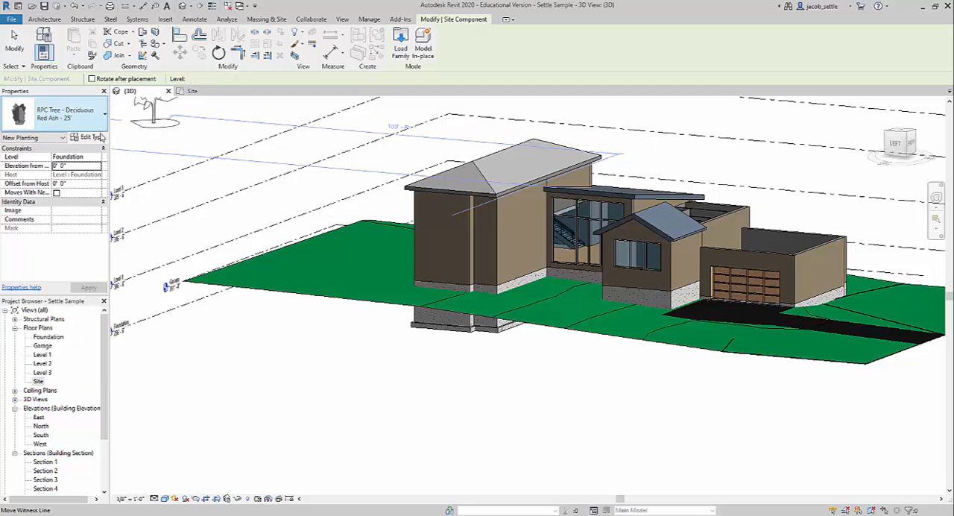
click(206, 78)
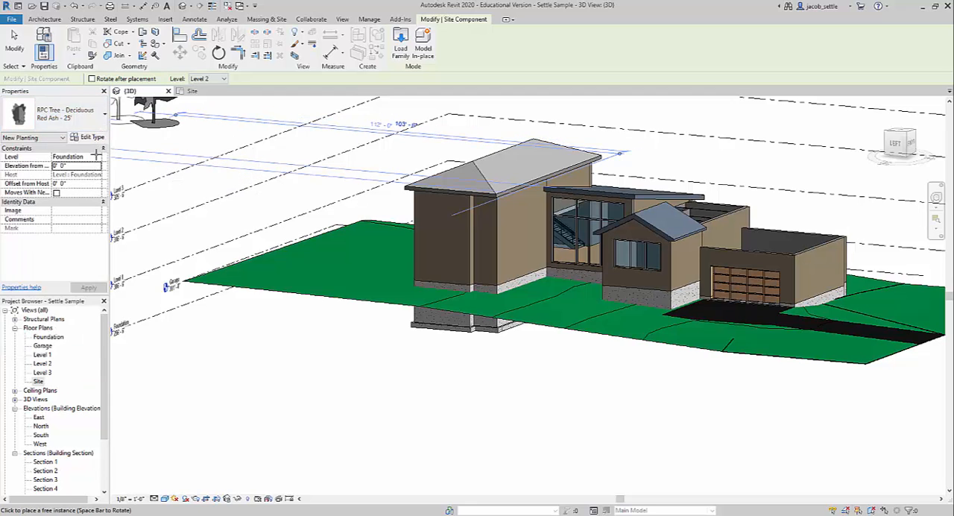
click(90, 137)
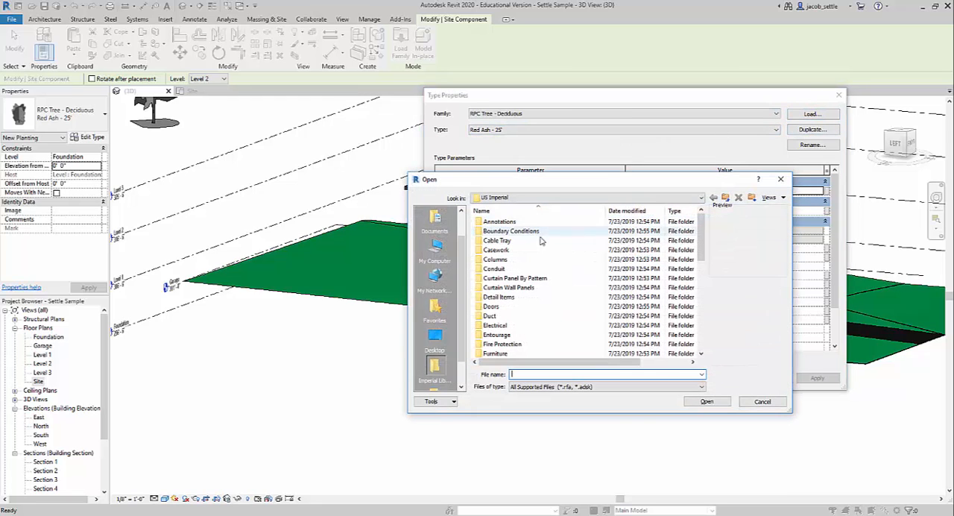
- Load the RPC Shrub family from the Planting library folder
scroll(down, 3)
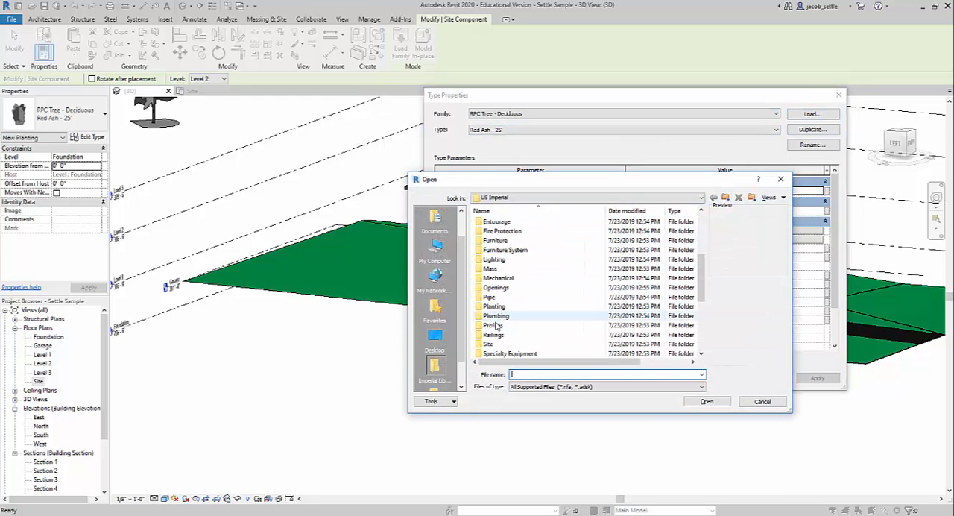
double_click(495, 307)
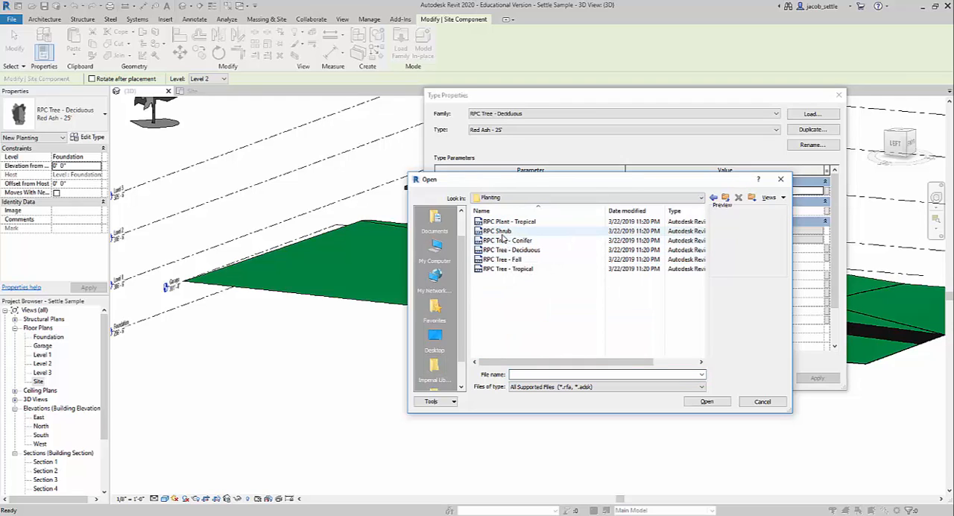
click(764, 401)
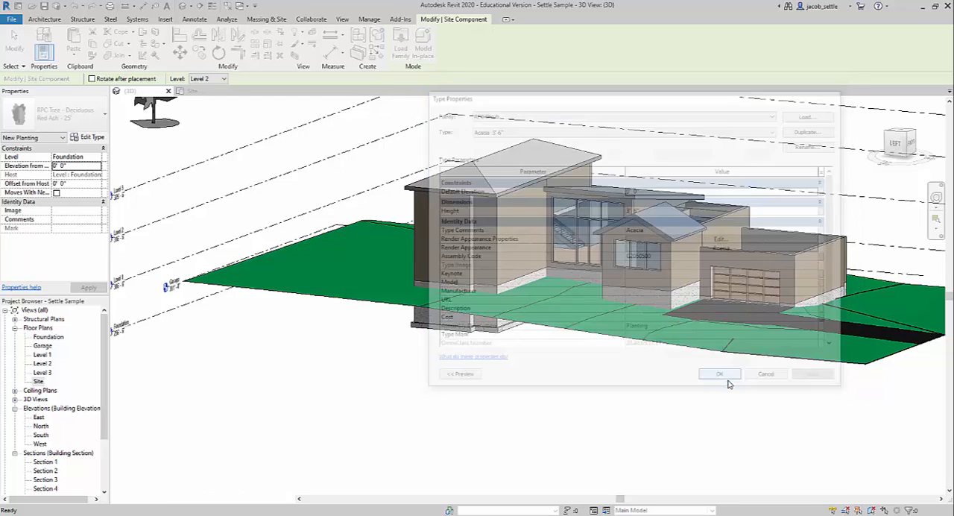
- Keep the Acacia shrub type, then browse the Site and Accessories library folders
click(719, 372)
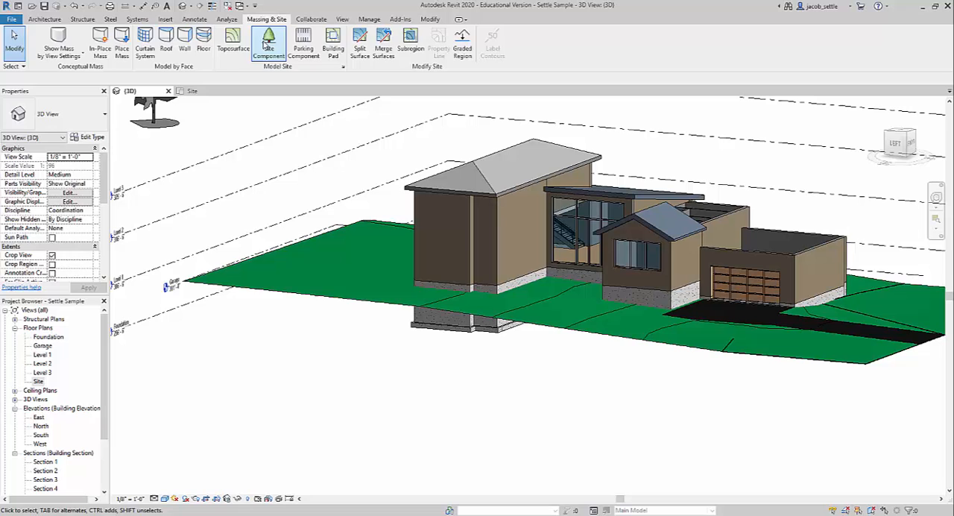
click(268, 43)
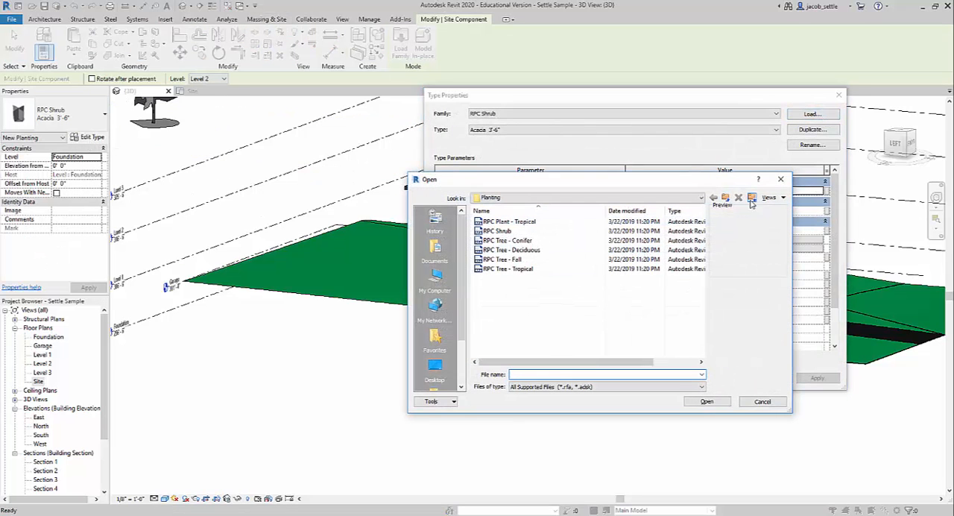
click(713, 197)
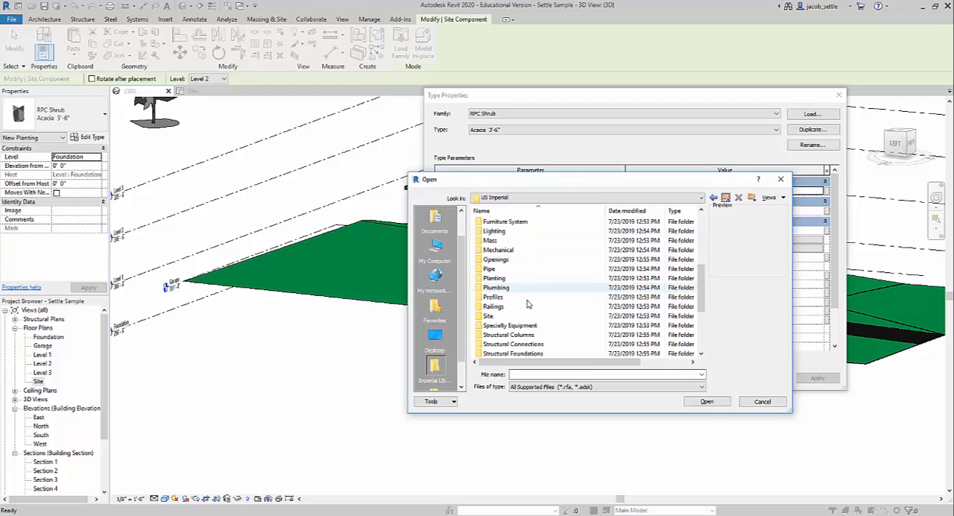
double_click(489, 314)
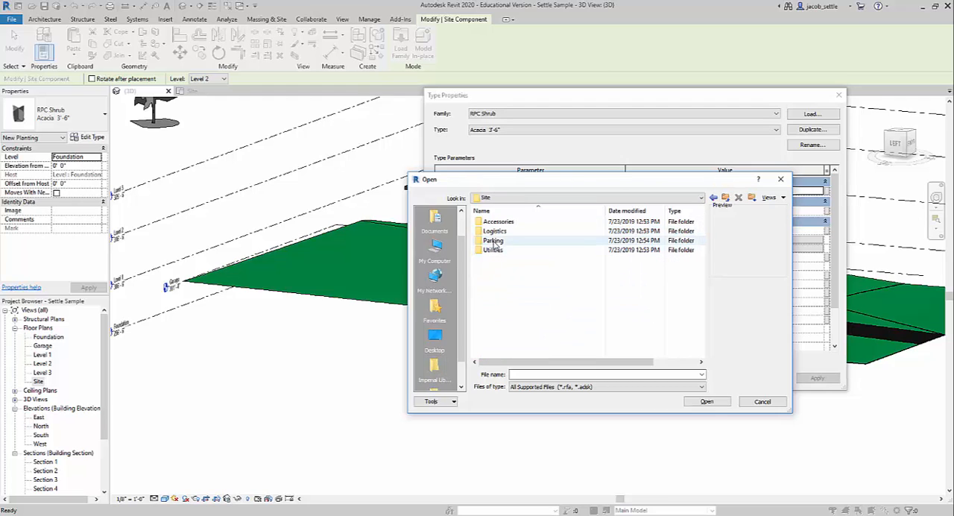
double_click(498, 221)
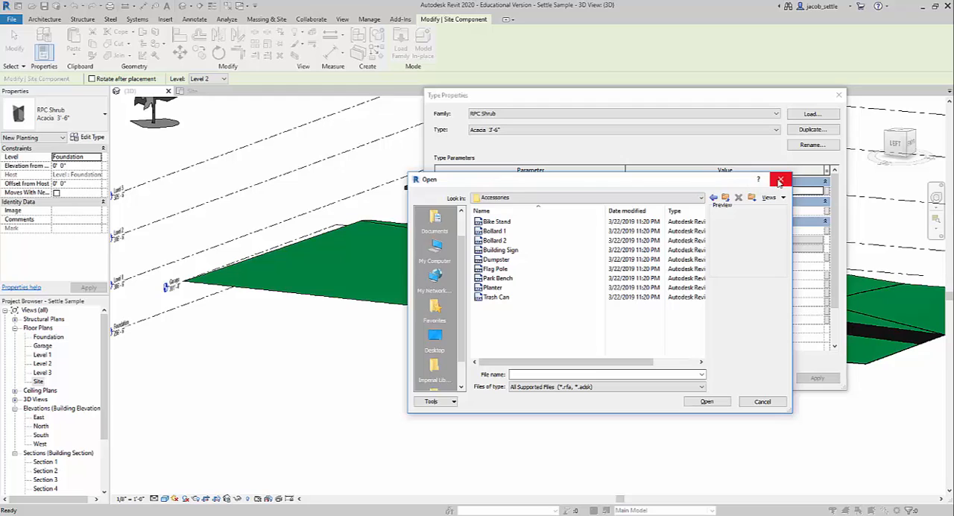
click(724, 197)
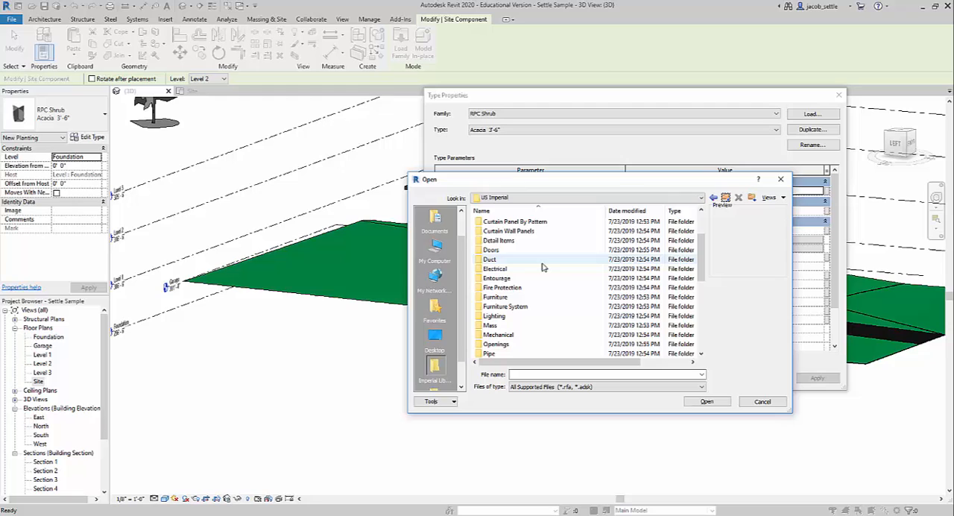
- Preview the RPC Notebook Computer, Picture Frame and Semi Truck entourage families, loading none
double_click(496, 277)
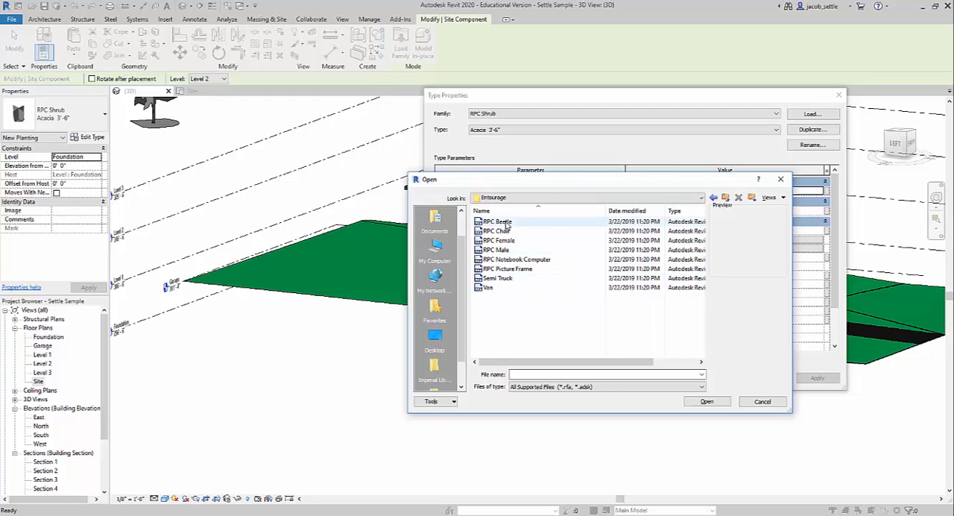
click(516, 257)
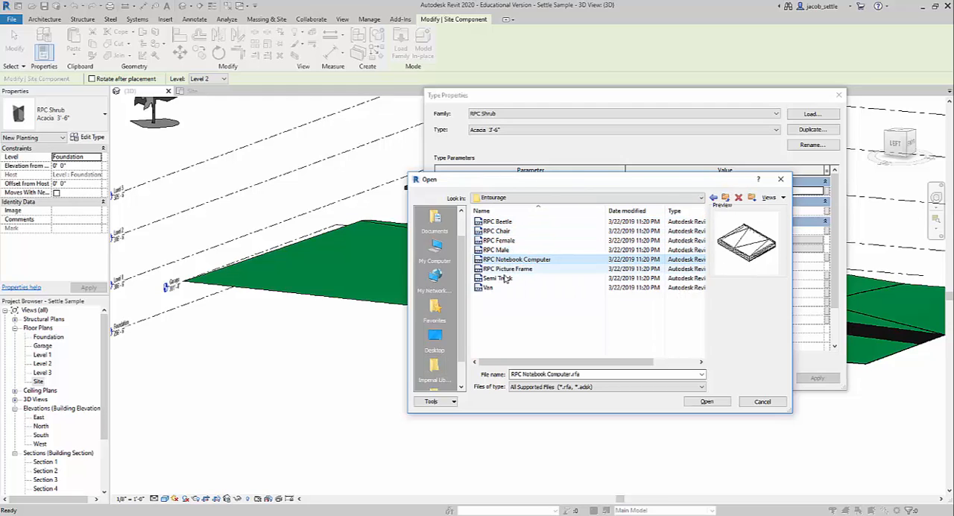
click(507, 268)
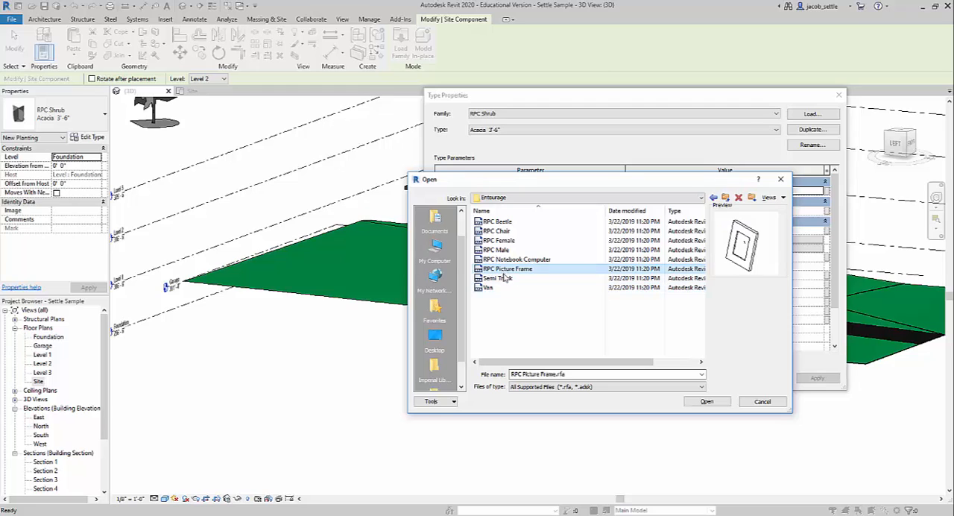
click(498, 278)
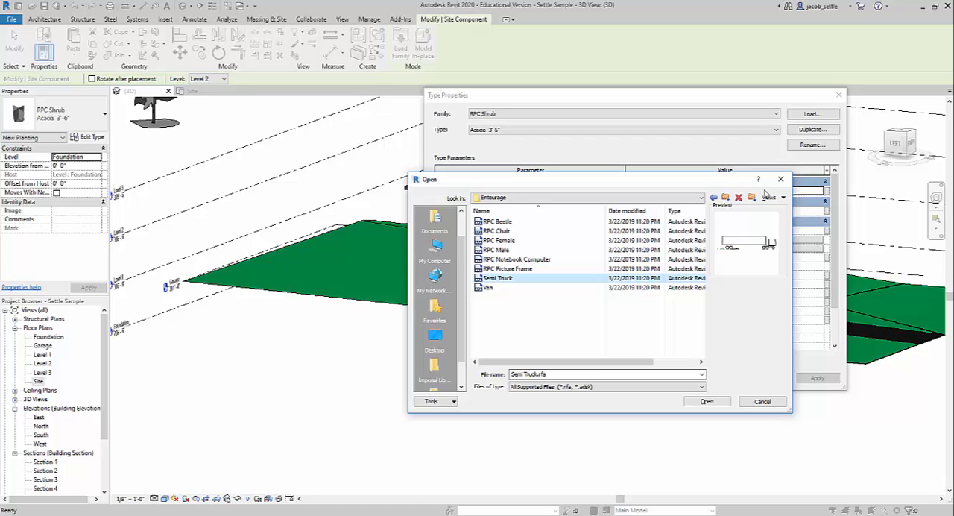
click(762, 401)
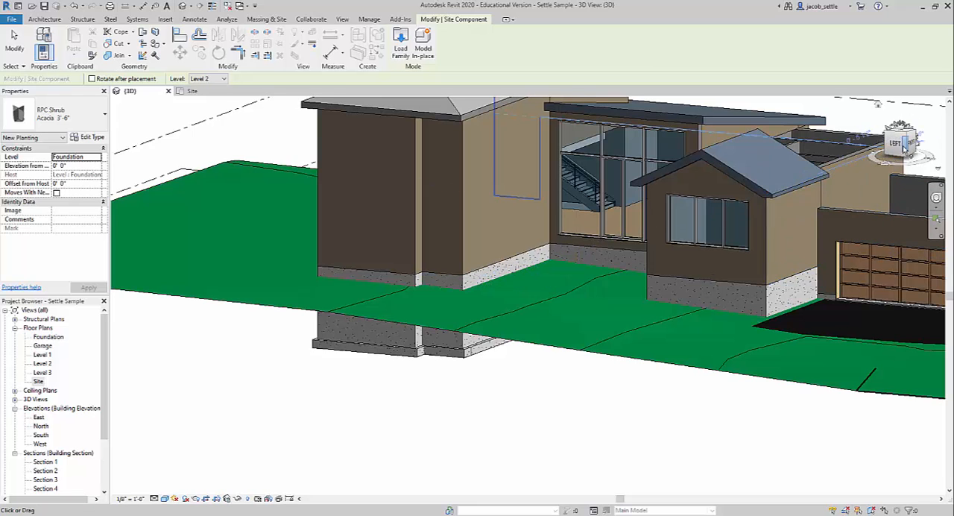
- Zoom in on the front of the house in the 3D view
scroll(down, 3)
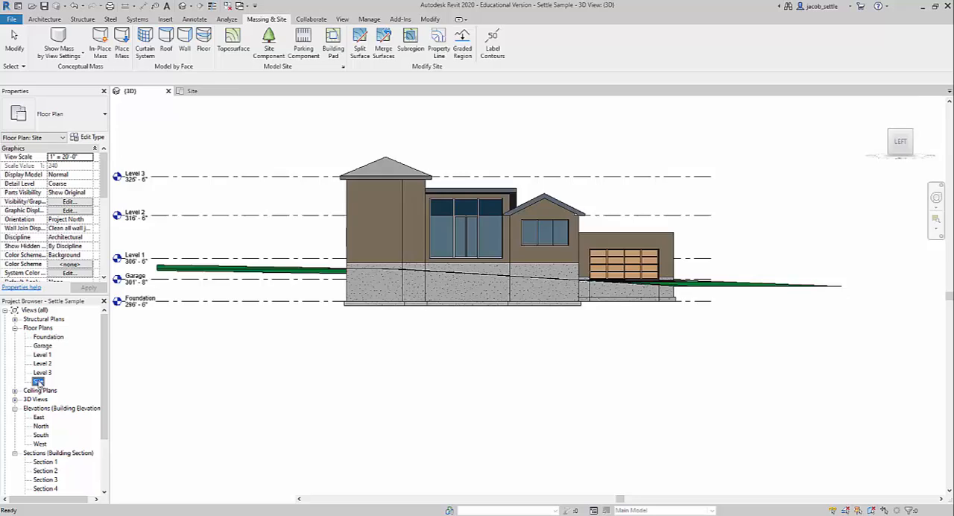
- Switch to the Site floor plan to place the shrubs
double_click(39, 382)
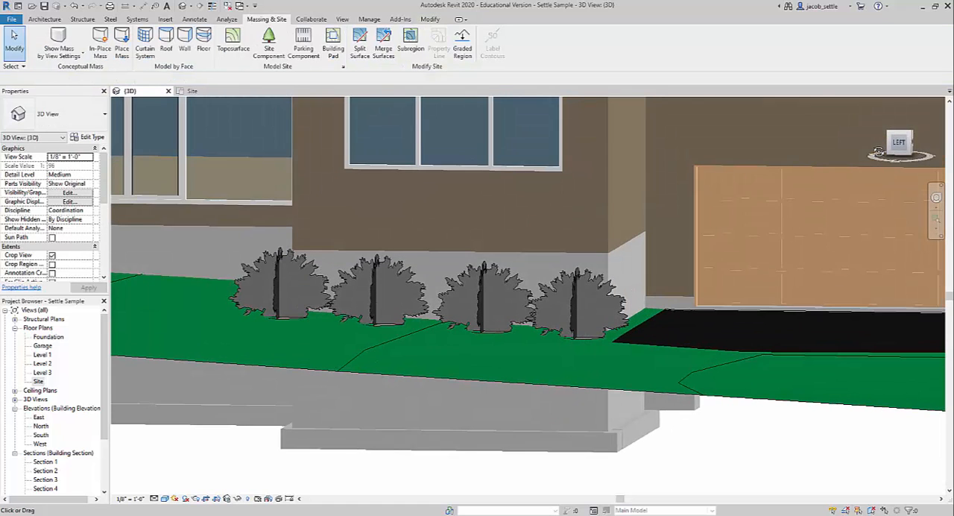
- Select the leftmost shrub and review its Acacia type properties and available shrub types
click(379, 290)
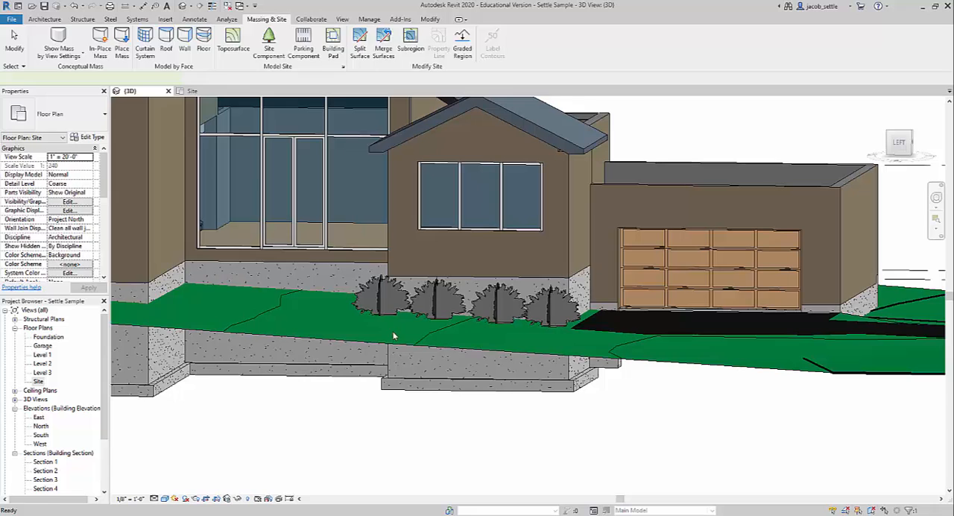
click(381, 298)
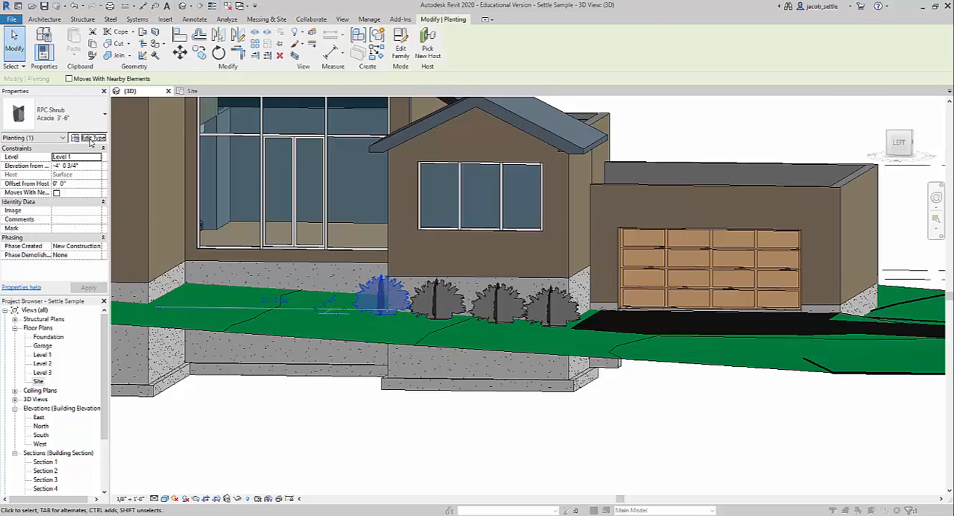
click(89, 138)
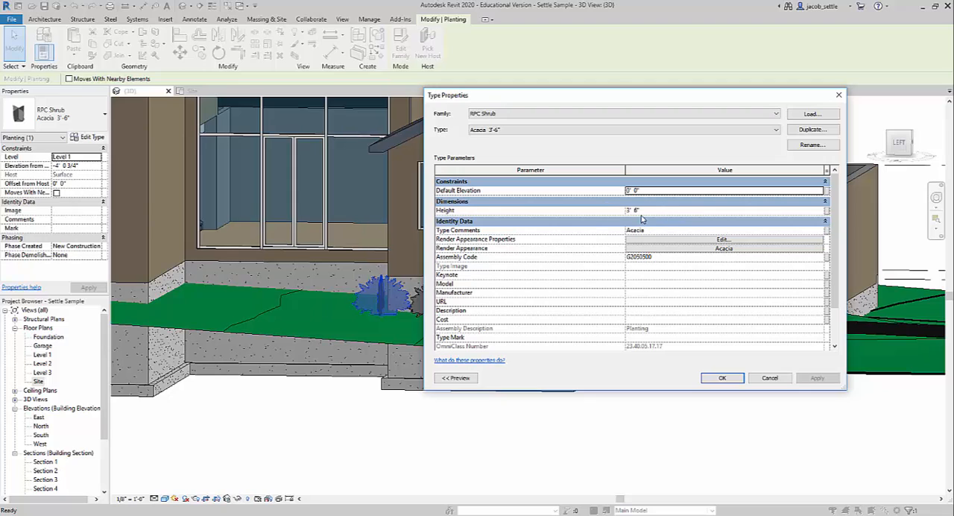
mouse_move(590, 185)
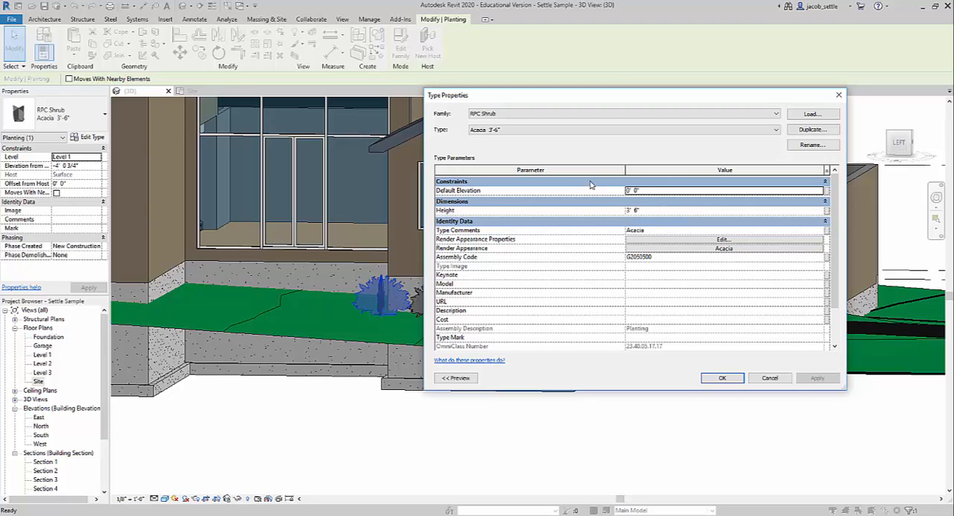
click(623, 128)
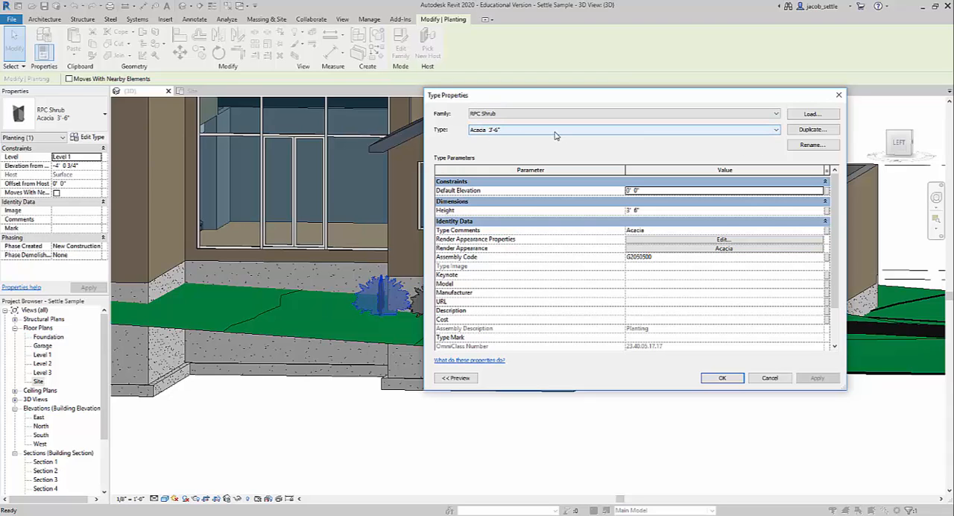
click(722, 377)
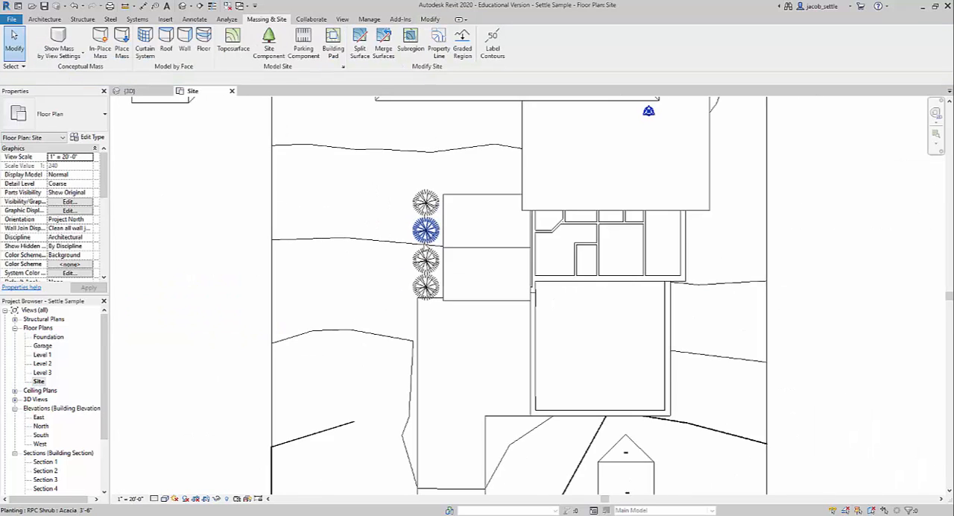
- Place three Red Ash trees in the yard and view the site with realistic materials
click(268, 41)
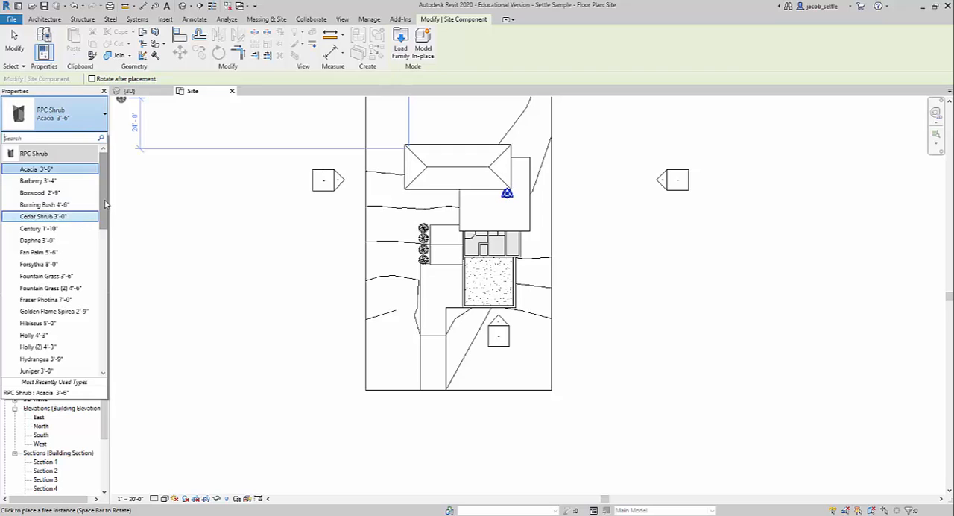
scroll(down, 3)
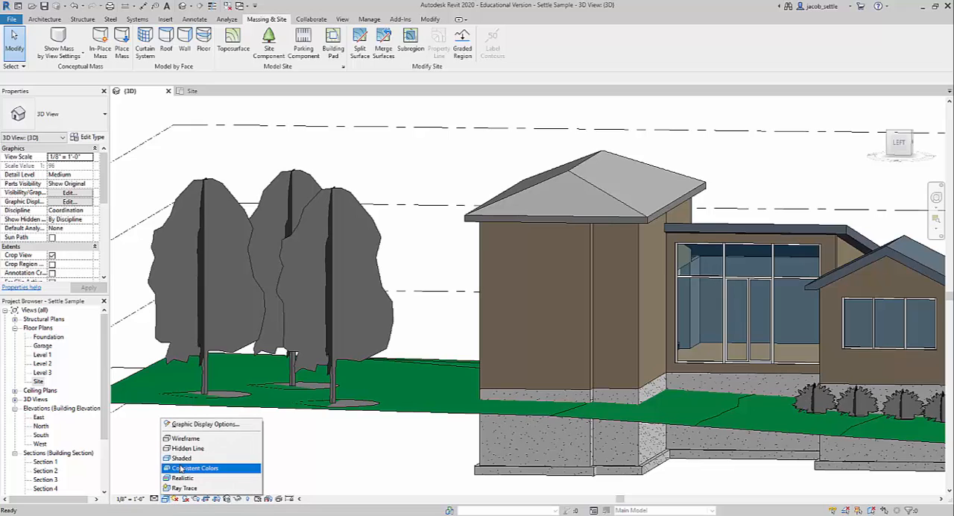
click(196, 468)
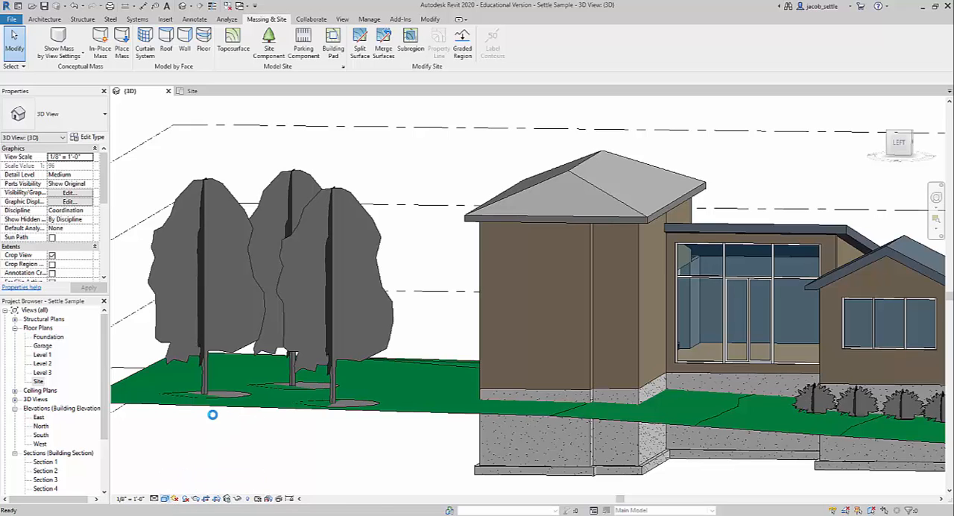
mouse_move(212, 410)
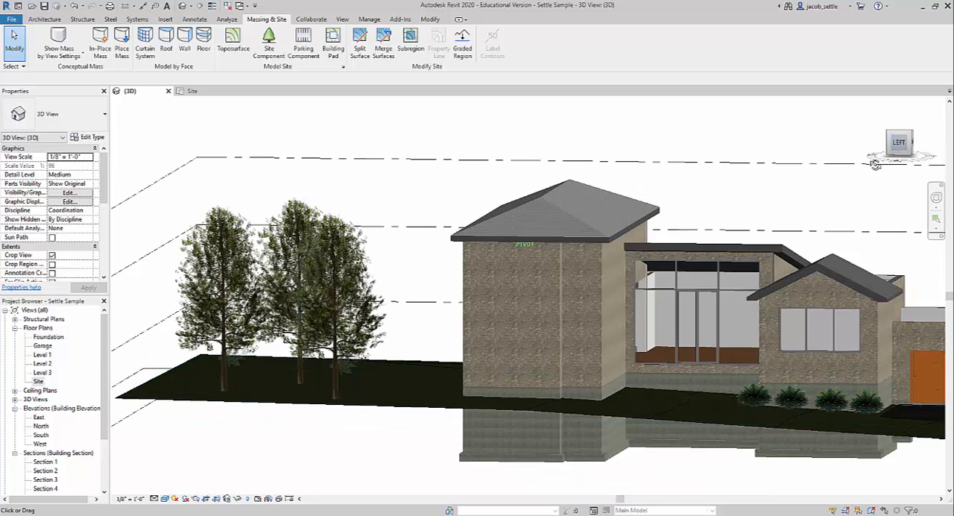
- Orbit to the house's front corner and bring up the Manage tools
drag(522, 298, 365, 197)
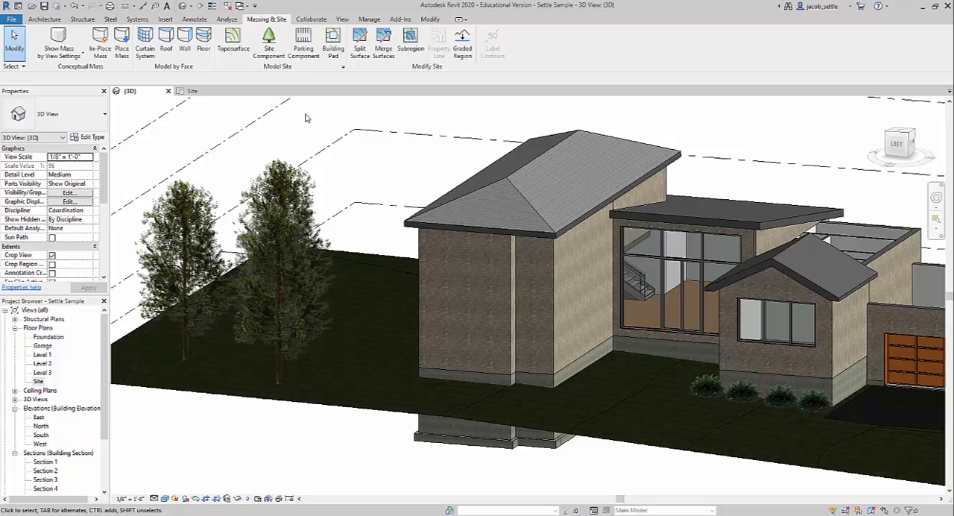
click(369, 20)
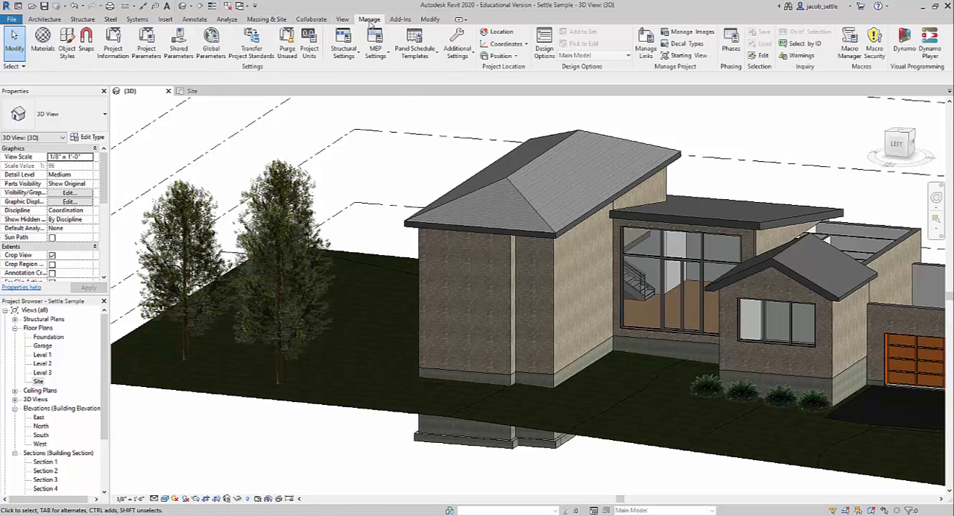
mouse_move(302, 102)
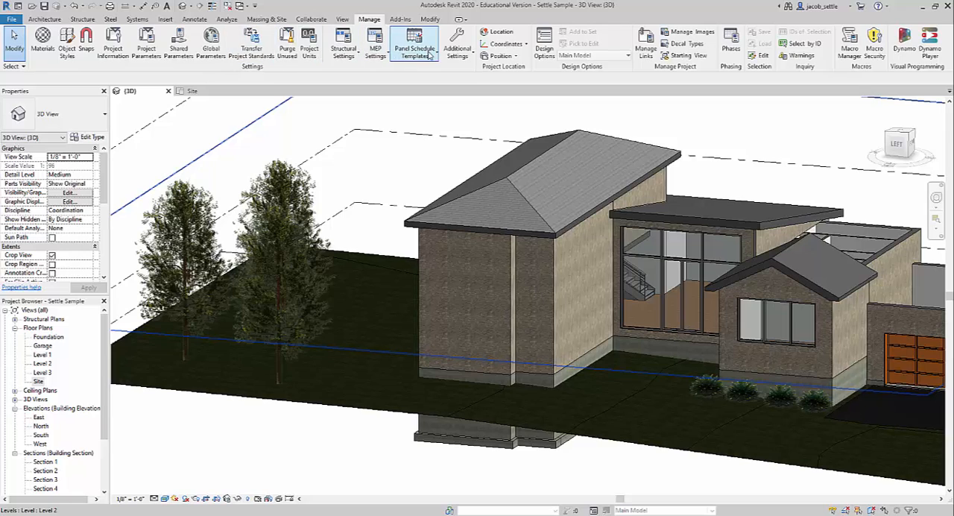
mouse_move(506, 44)
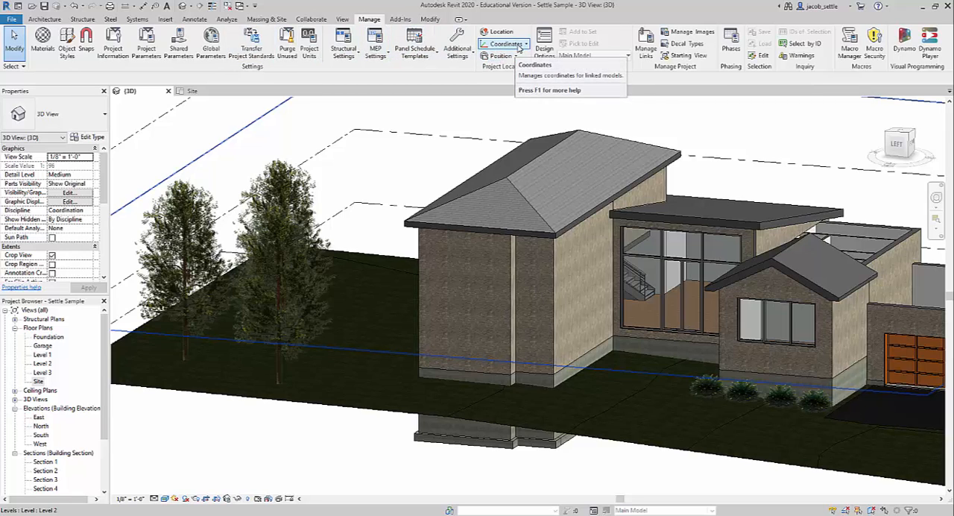
mouse_move(500, 57)
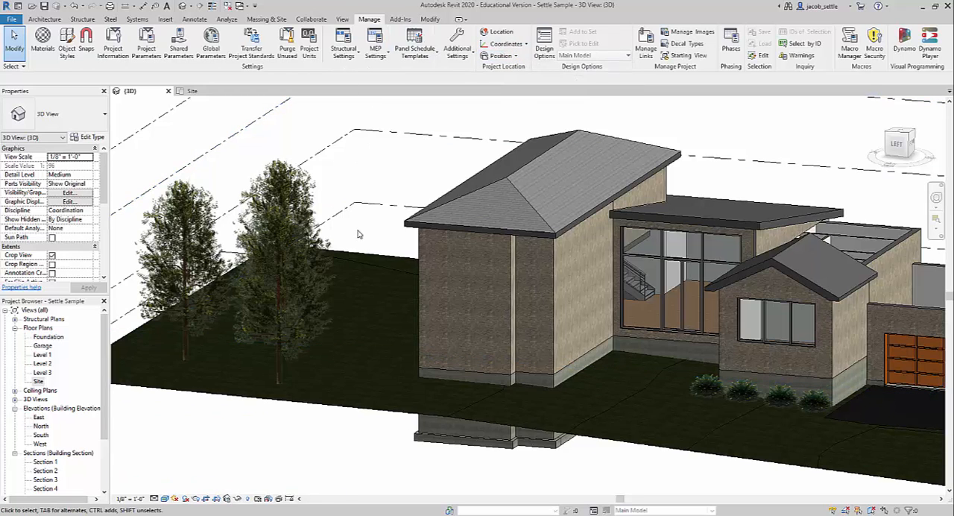
mouse_move(269, 444)
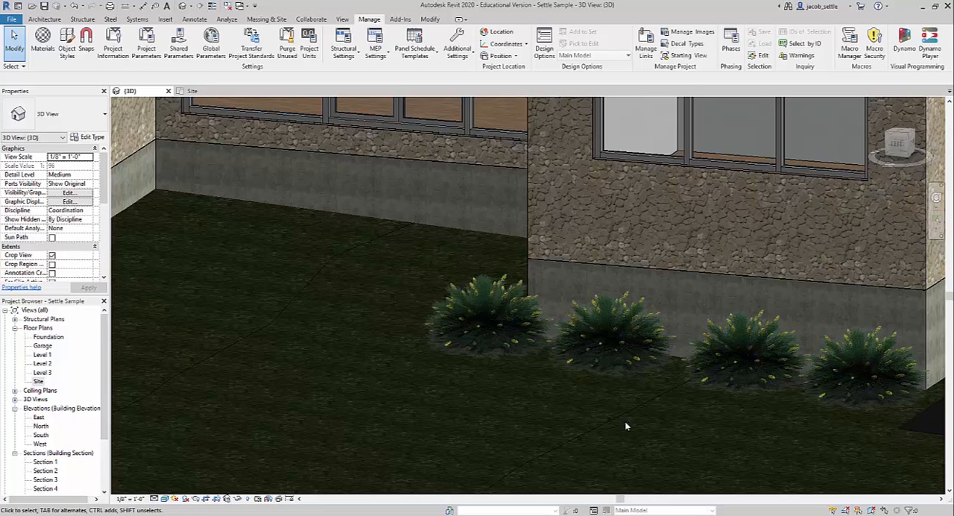
- Set the visual style back to Consistent Colors and fit the whole site in view
click(164, 497)
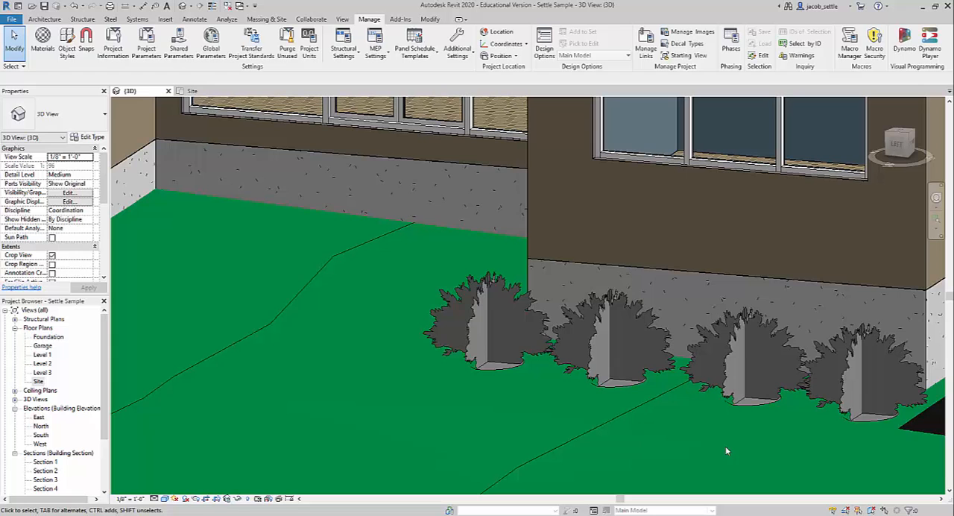
mouse_move(901, 445)
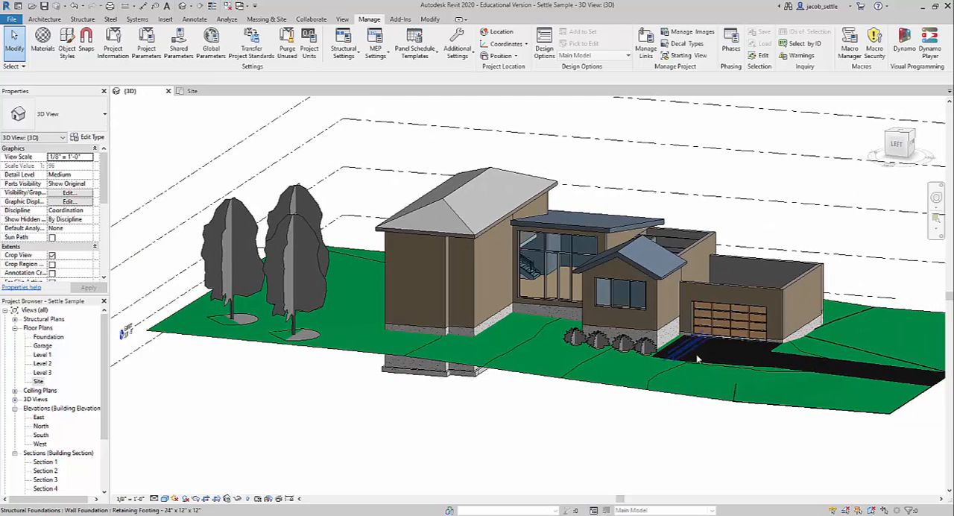
click(291, 261)
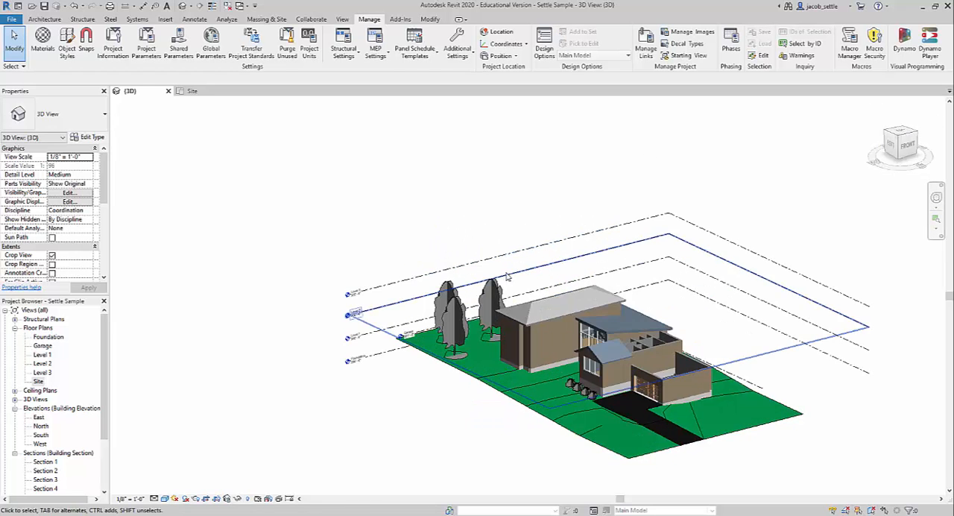
- Duplicate a Red Ash tree's type as Red Ash - 33' with 33' height and apply it
click(447, 313)
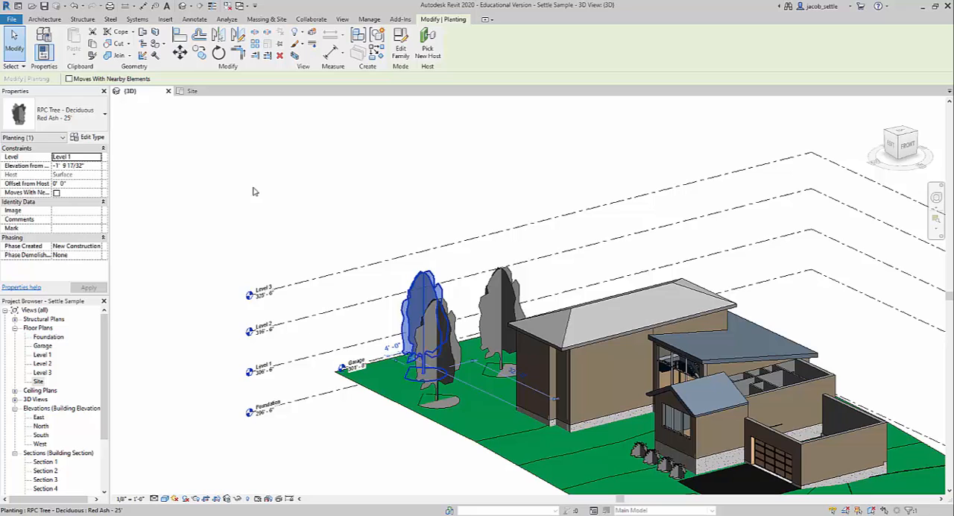
click(89, 137)
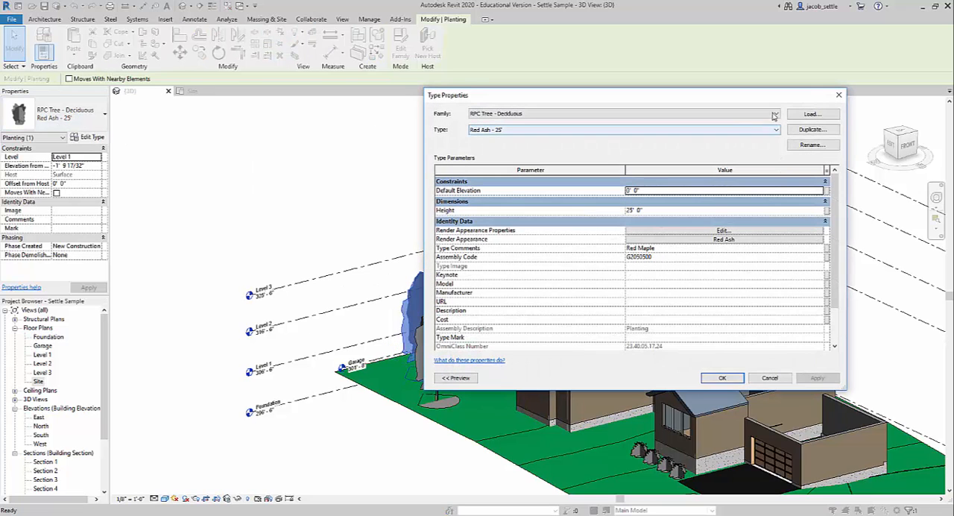
click(811, 144)
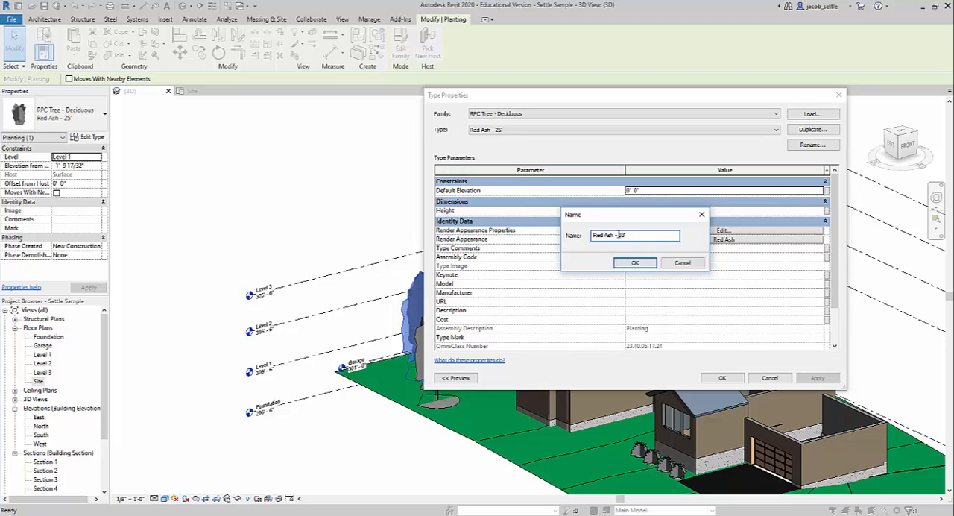
click(635, 262)
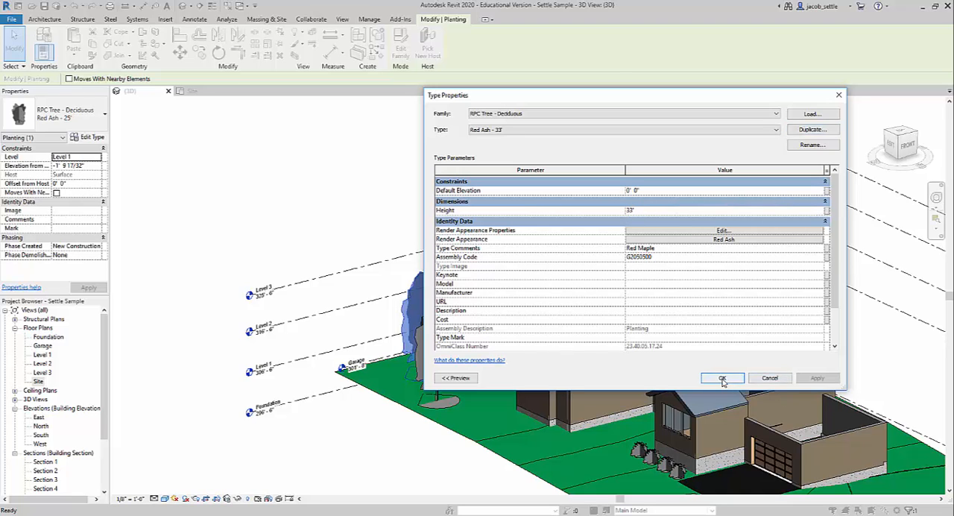
click(722, 377)
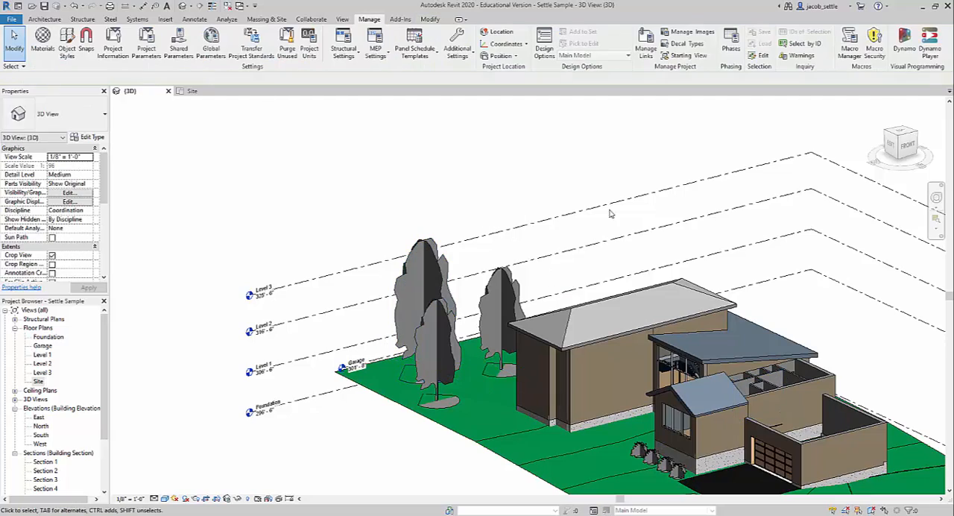
- Select the tallest Red Ash - 33' tree and bring up its Edit Type settings
click(903, 143)
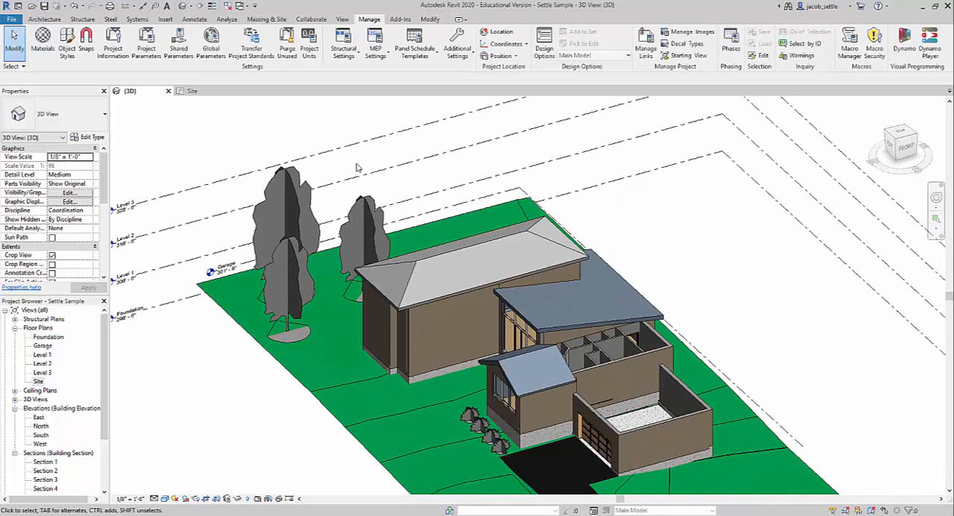
click(286, 217)
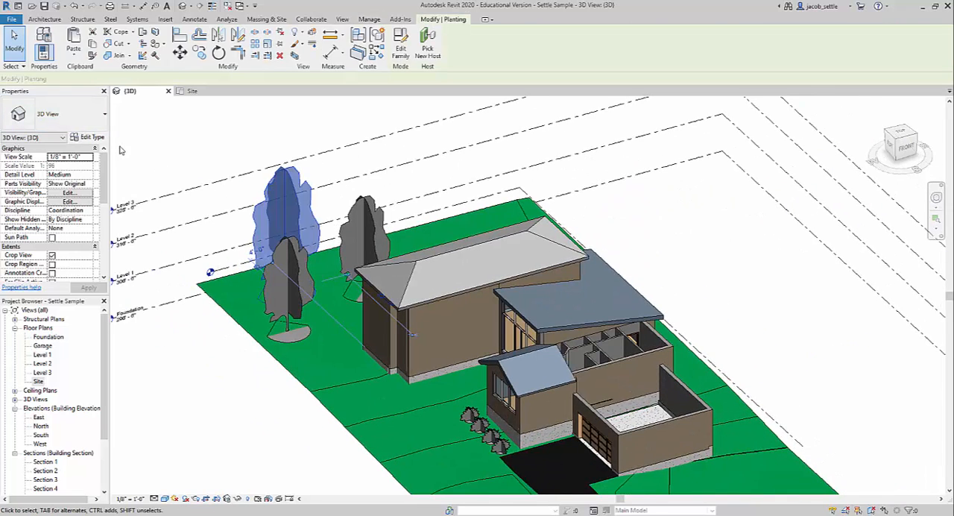
click(91, 137)
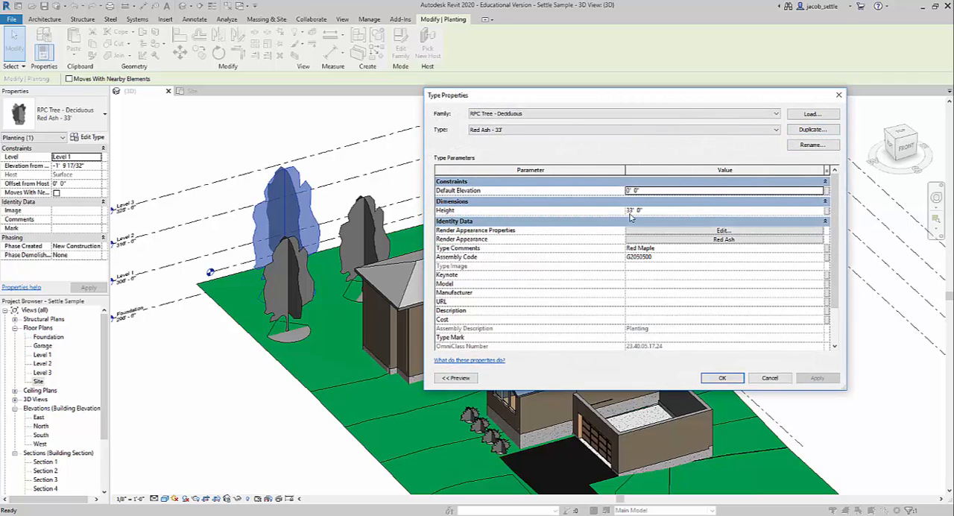
mouse_move(694, 170)
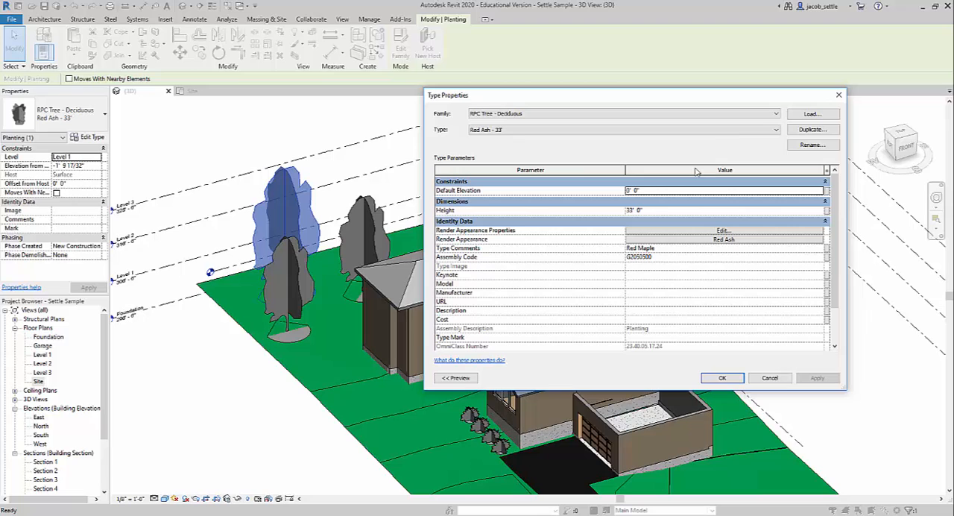